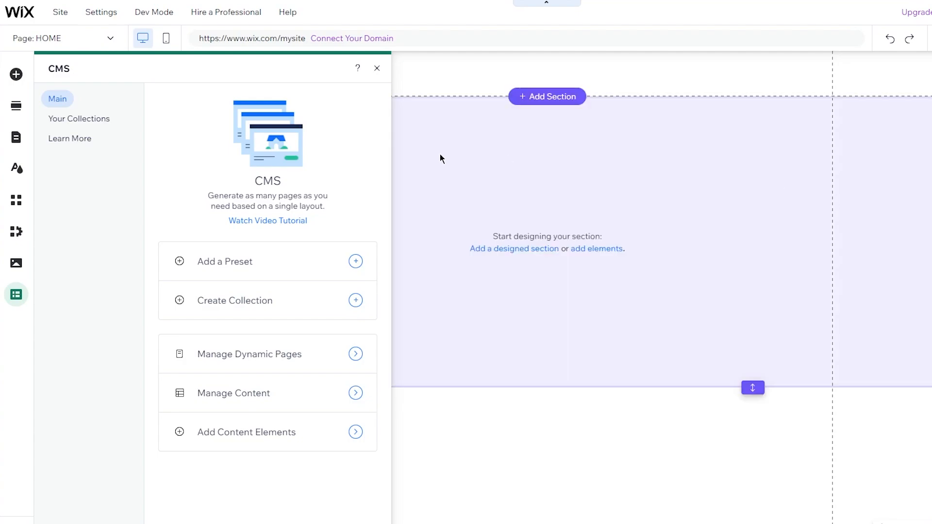
Step: Bring up the CMS panel with its preset, collection and dynamic-page options
{"action": "left_click", "coordinate": [233, 393]}
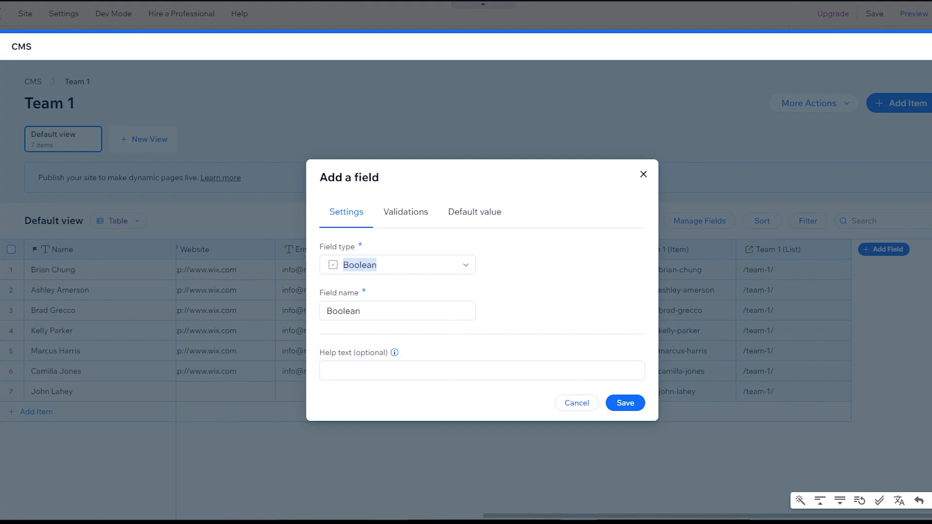
Step: Choose Boolean as the type for the new Team 1 field
{"action": "left_click", "coordinate": [397, 311]}
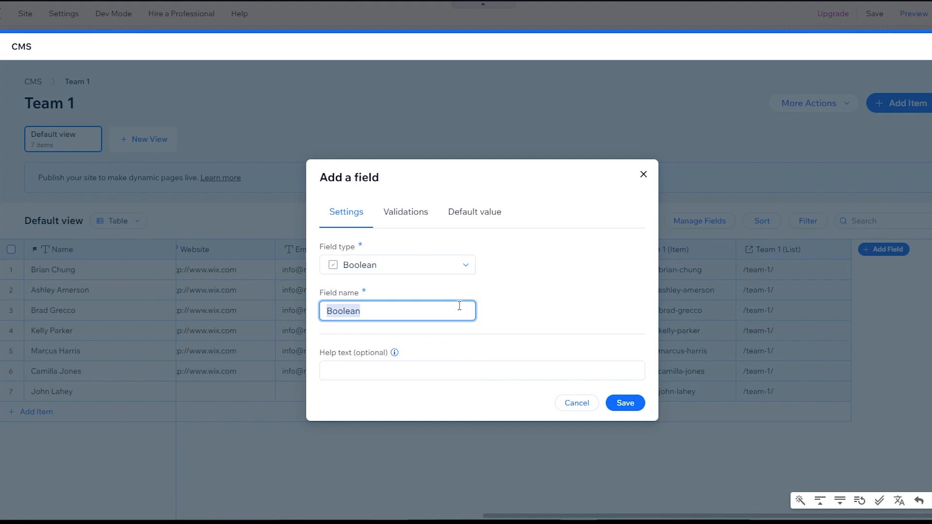
Step: Select the default field name 'Boolean' to replace it with a new name
{"action": "left_click", "coordinate": [624, 402]}
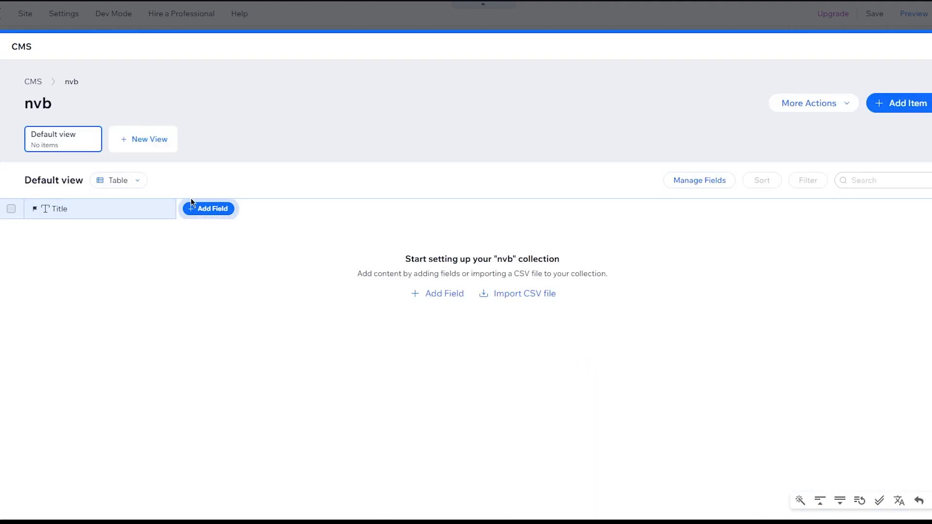
{"action": "left_click", "coordinate": [208, 208]}
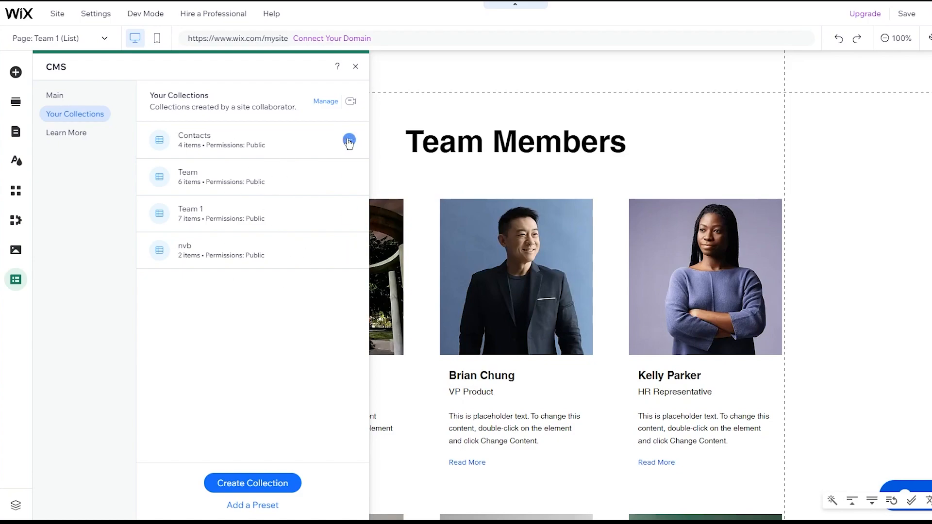
Step: Show the more-actions menu for a collection in the Your Collections list
{"action": "left_click", "coordinate": [348, 143]}
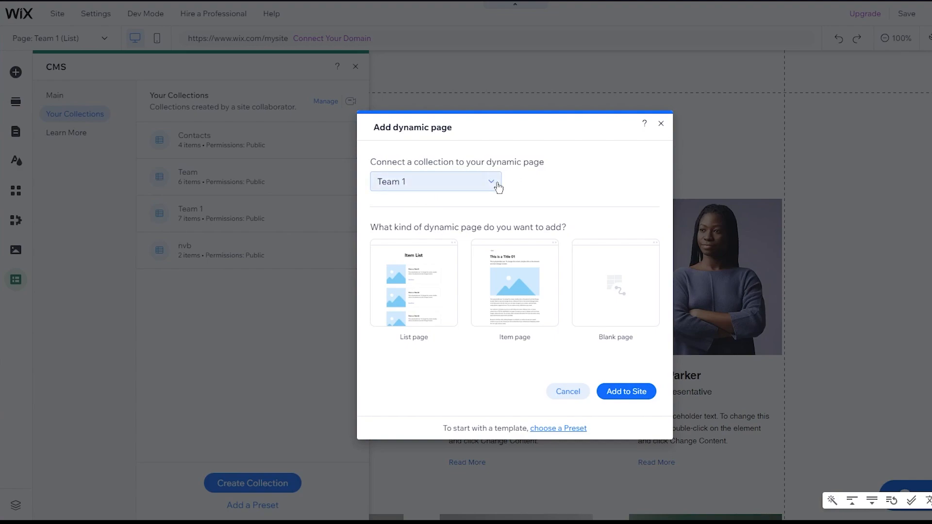